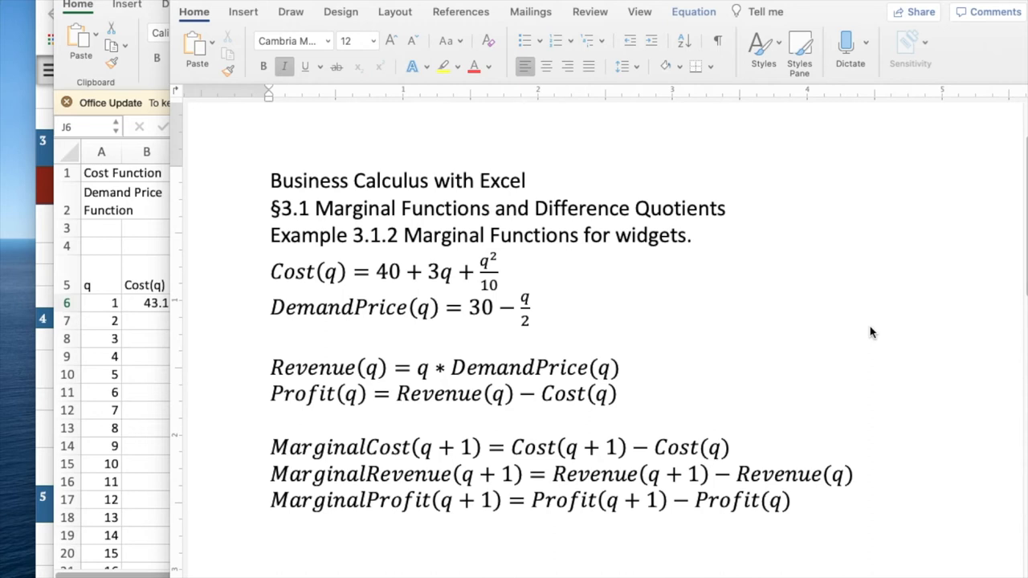
mouse_move(618, 270)
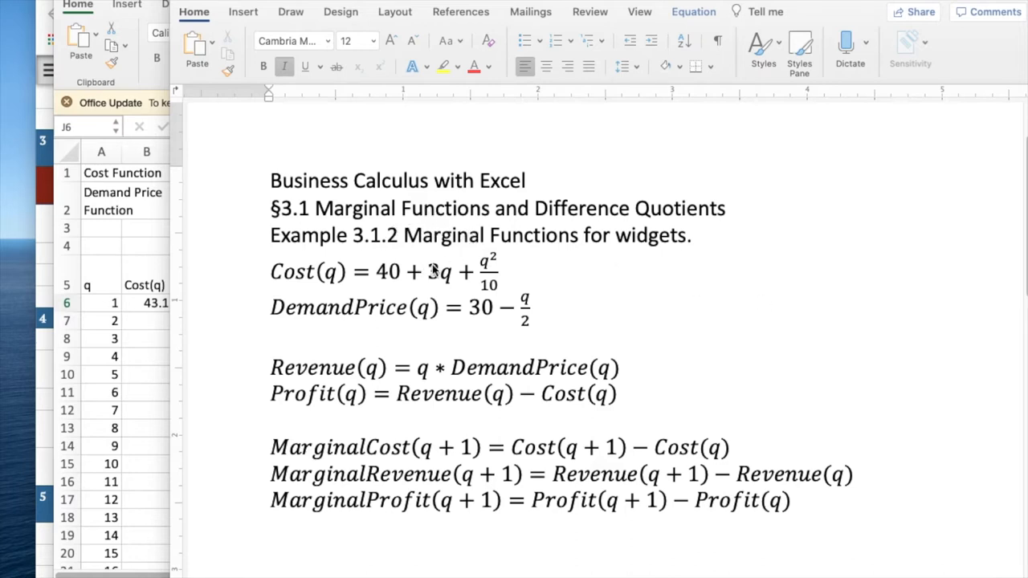
mouse_move(558, 314)
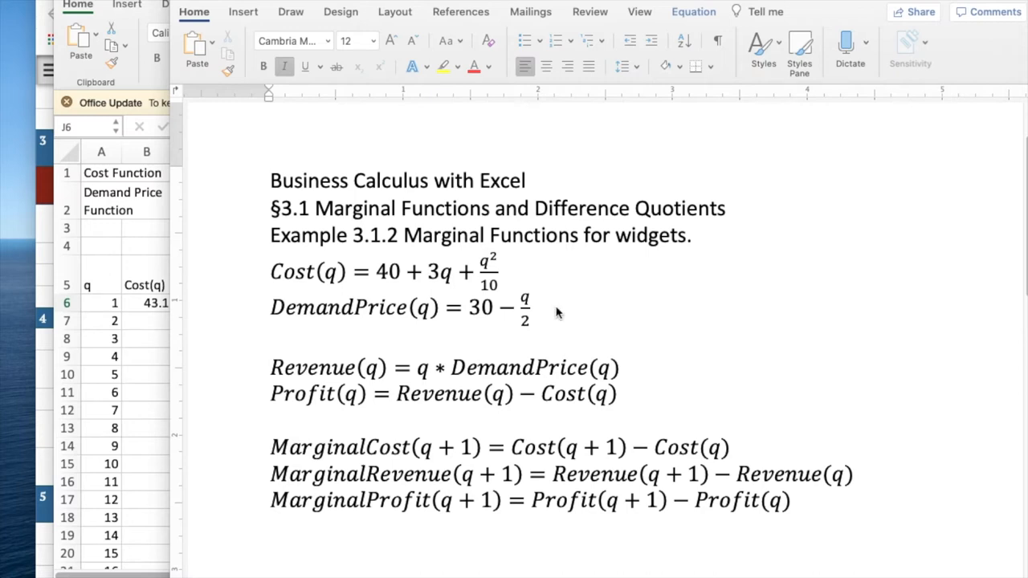
mouse_move(550, 306)
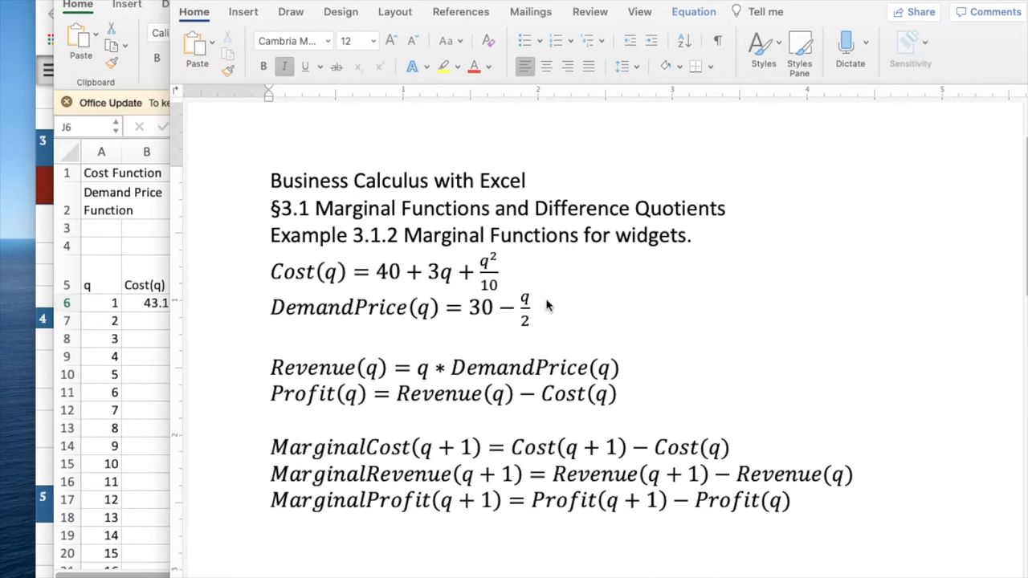
mouse_move(373, 391)
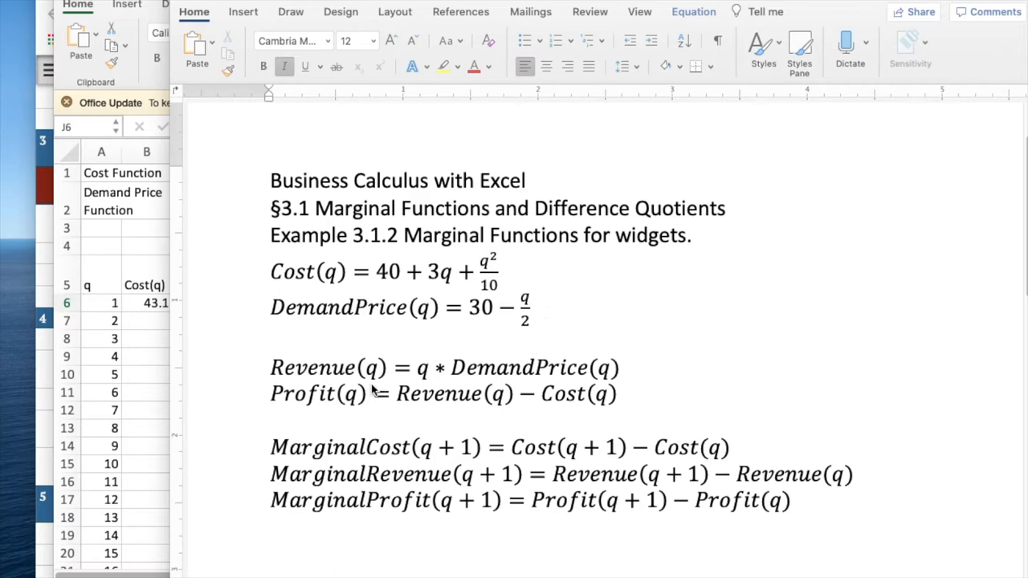
mouse_move(370, 391)
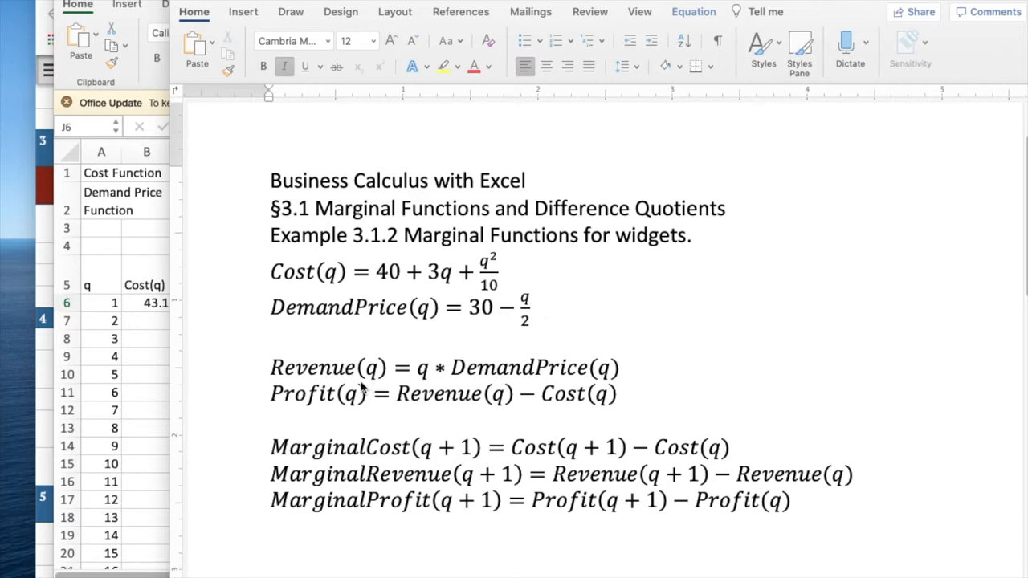
mouse_move(418, 382)
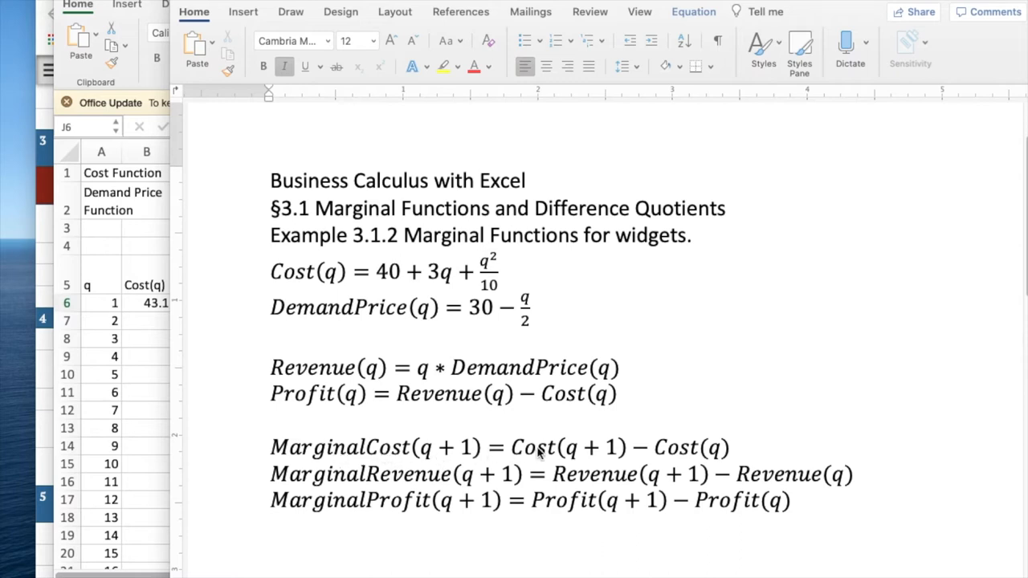
mouse_move(682, 458)
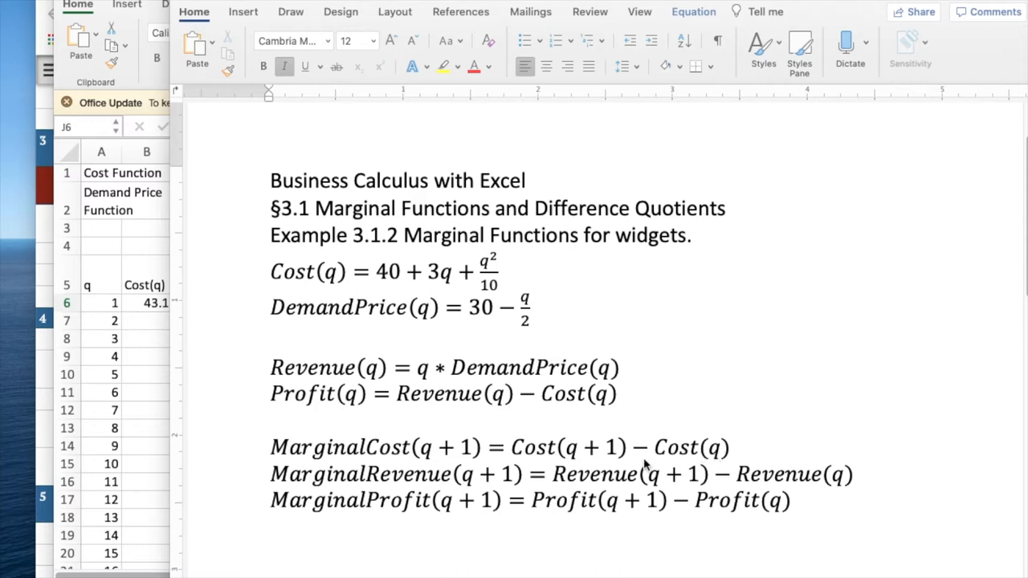
mouse_move(643, 453)
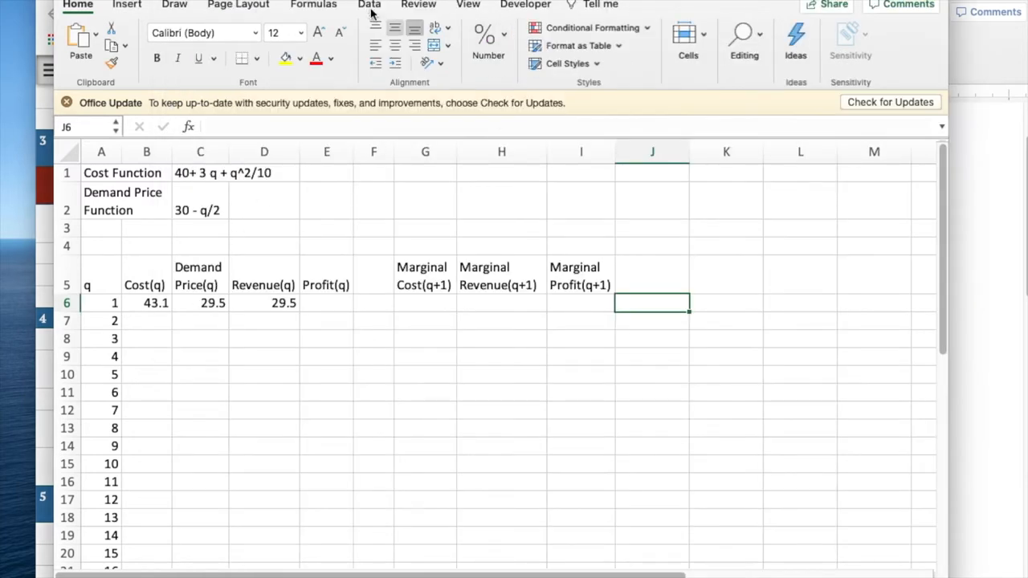
Turn on Show Formulas from the Formulas tab for the widget table
click(313, 5)
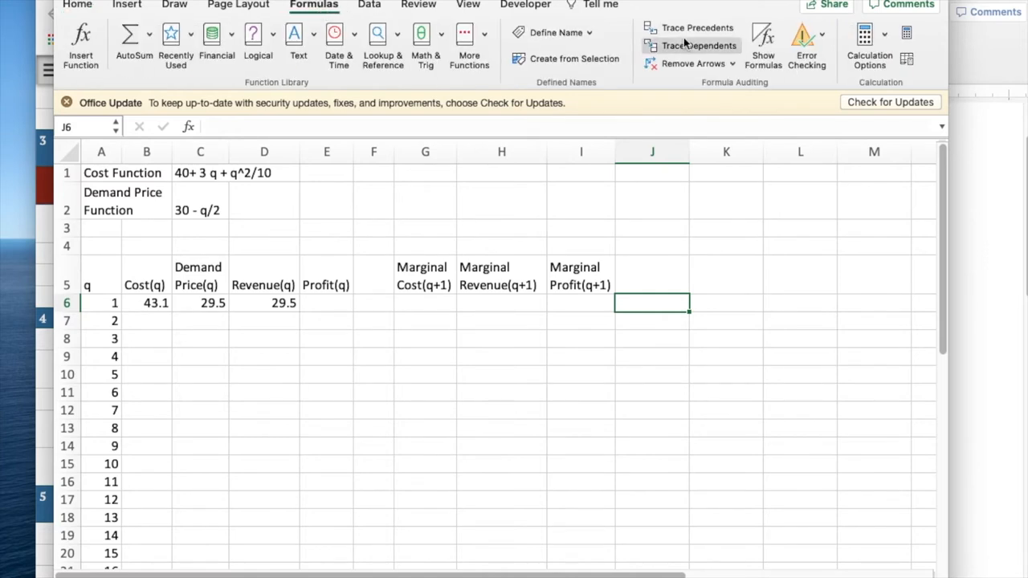
click(763, 40)
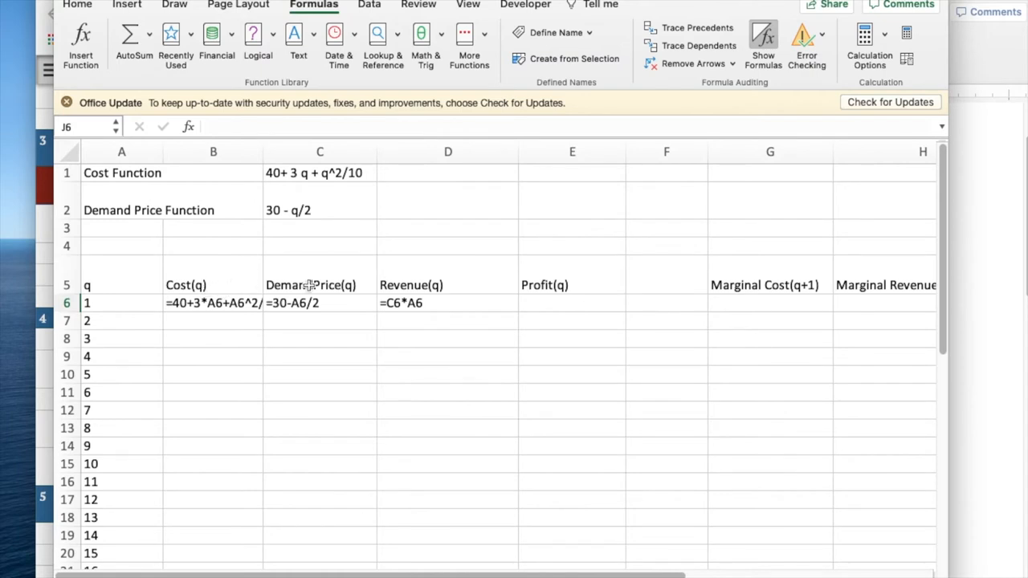
mouse_move(153, 291)
text(=)
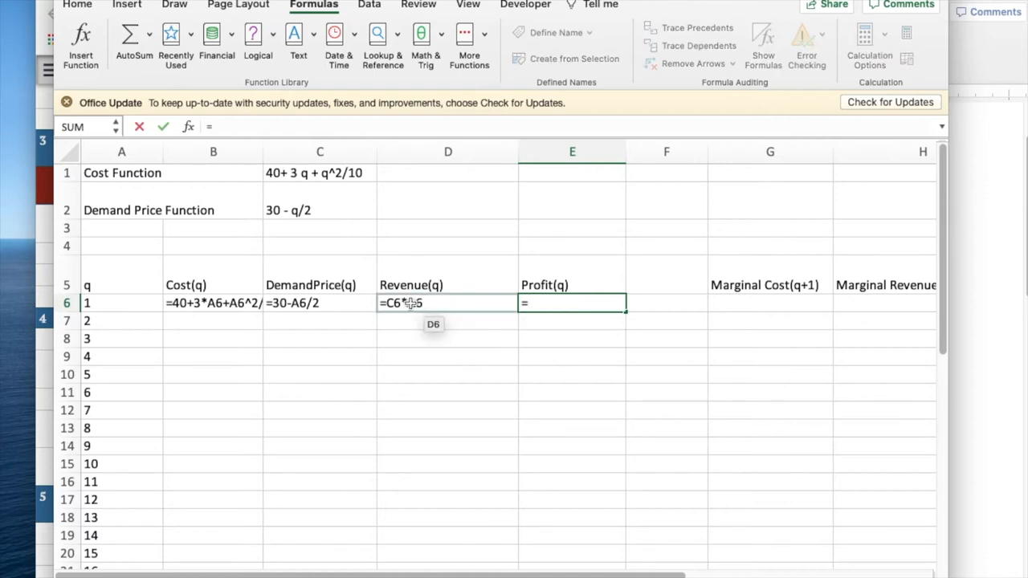
Enter the q=1 profit formula =D6-B6 in E6
text(D6-)
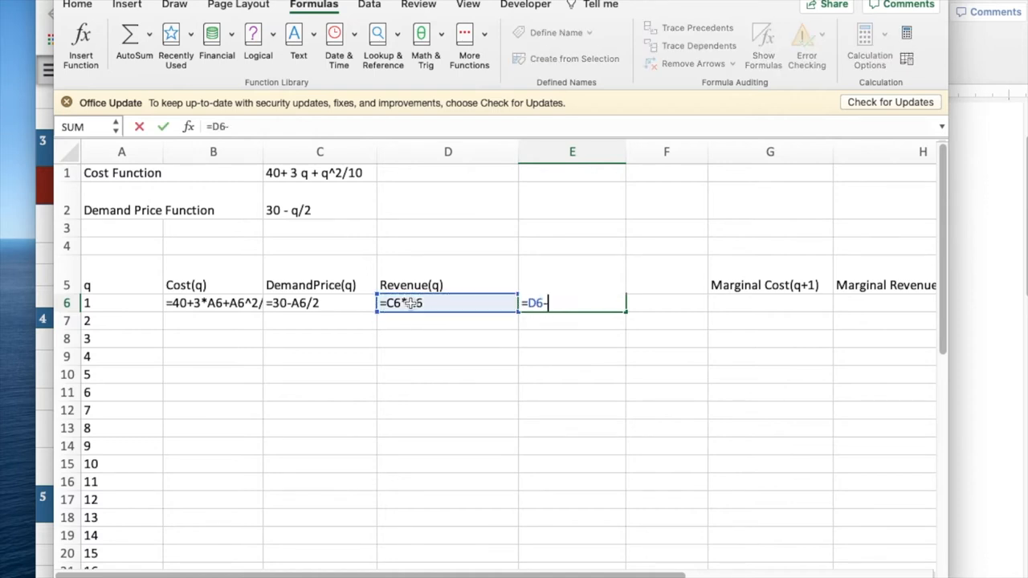
click(212, 303)
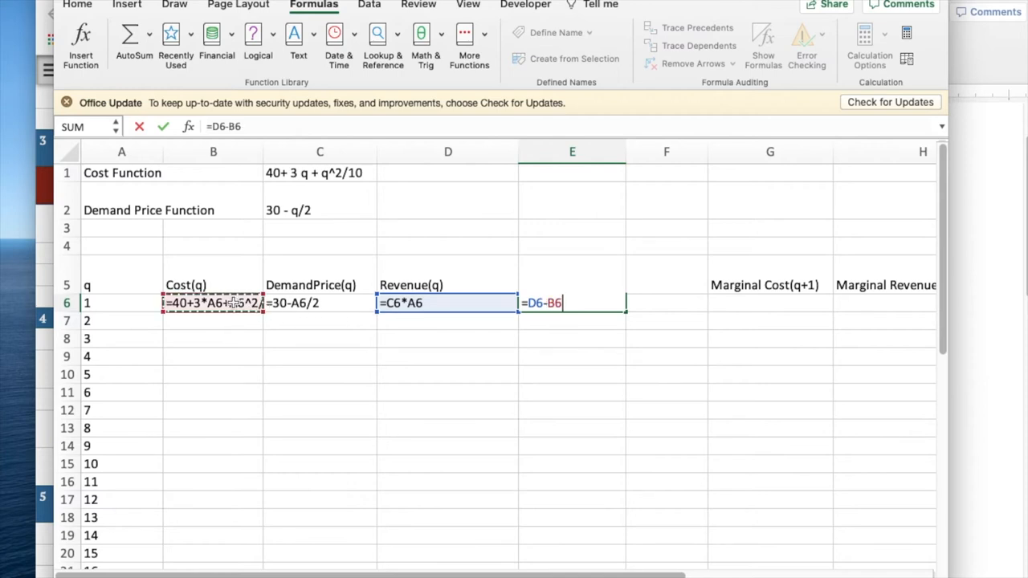
key(Return)
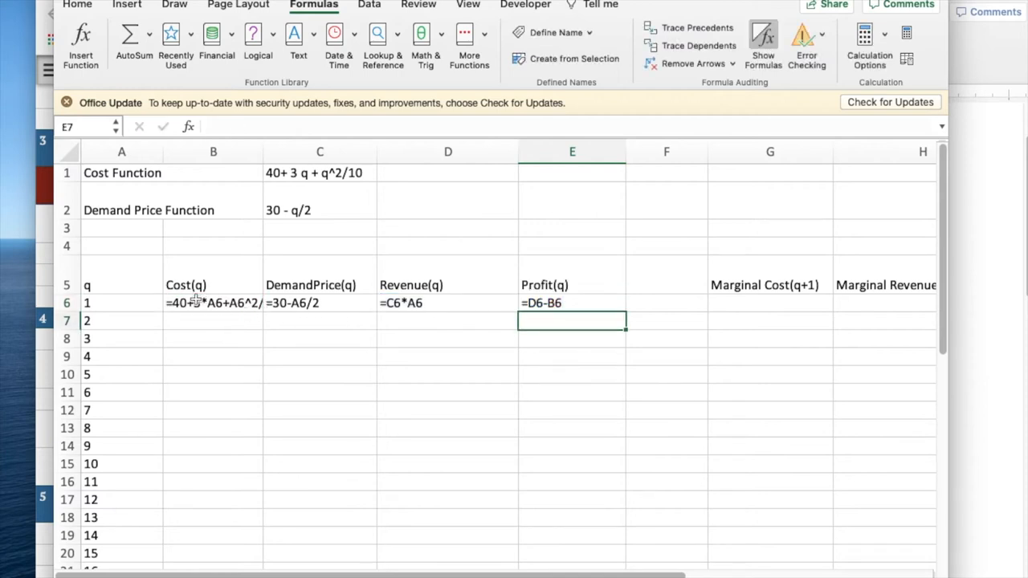
click(213, 302)
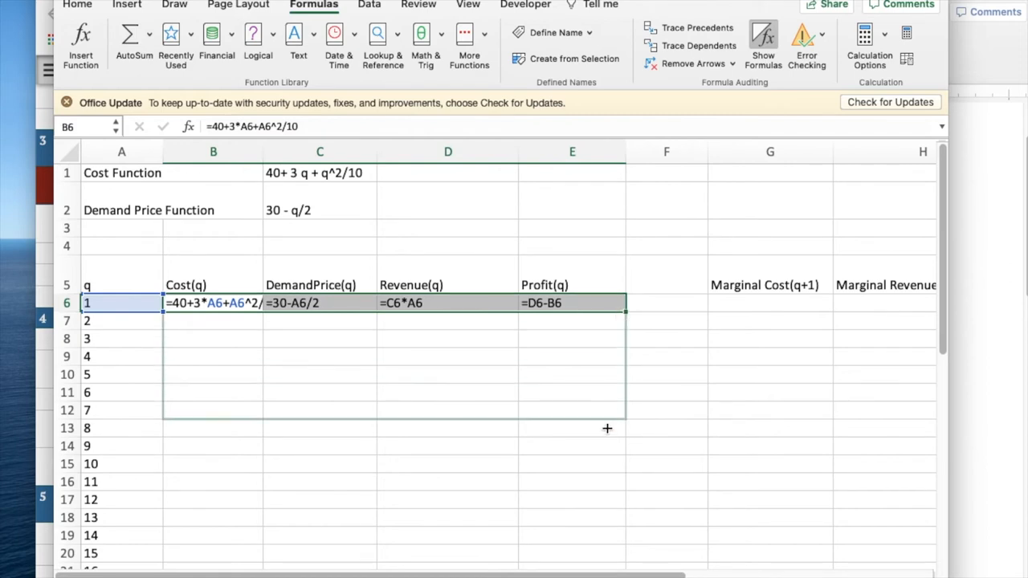
Fill the row 6 cost, price, revenue and profit formulas down to row 17, then hide formulas
drag(607, 428, 607, 508)
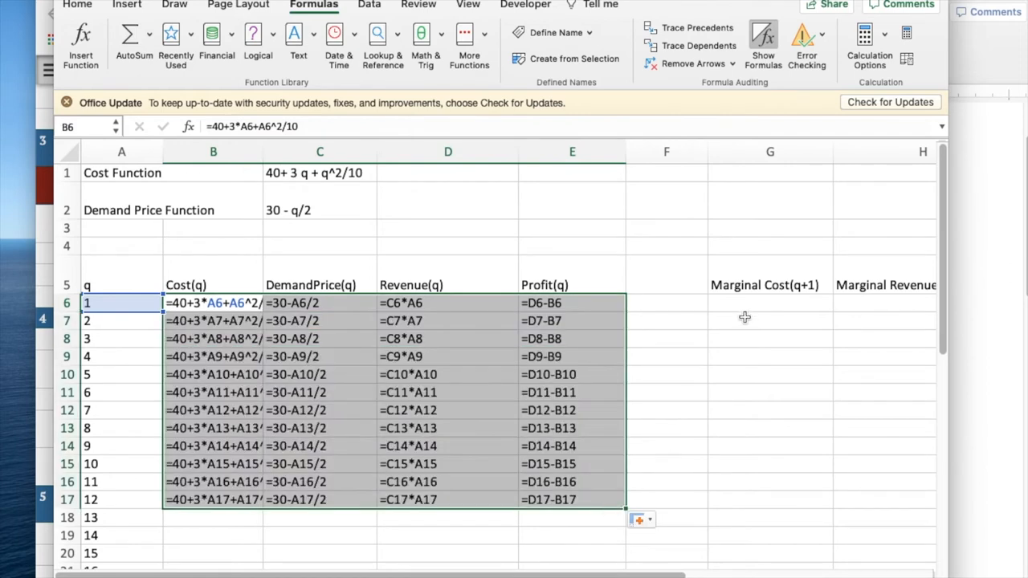
click(770, 303)
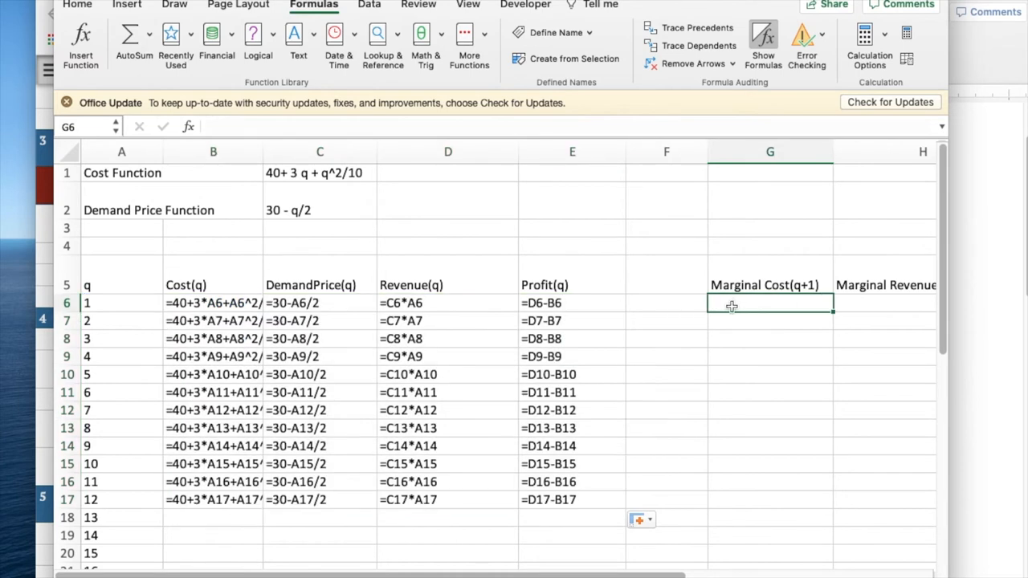
mouse_move(694, 28)
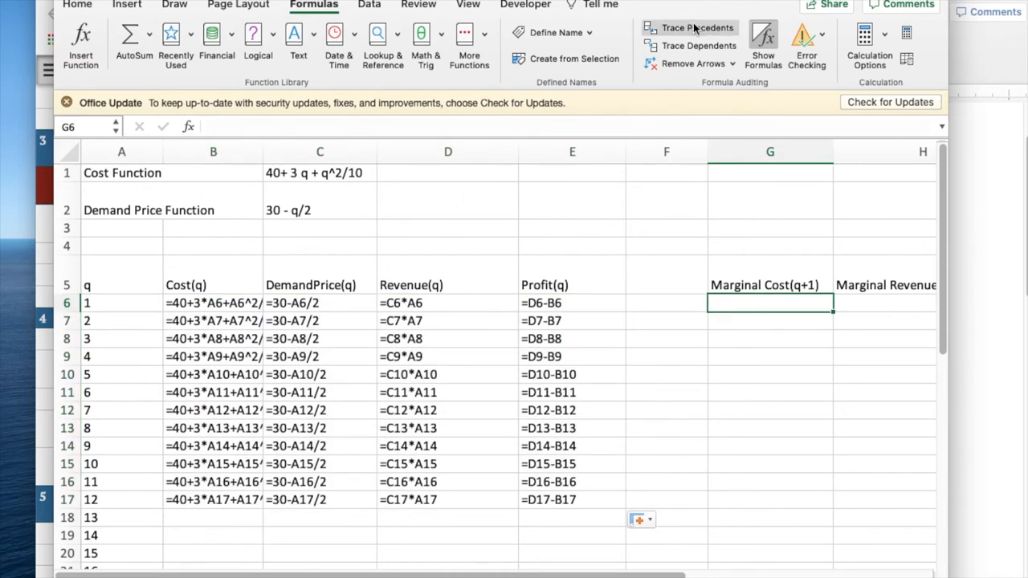
click(763, 44)
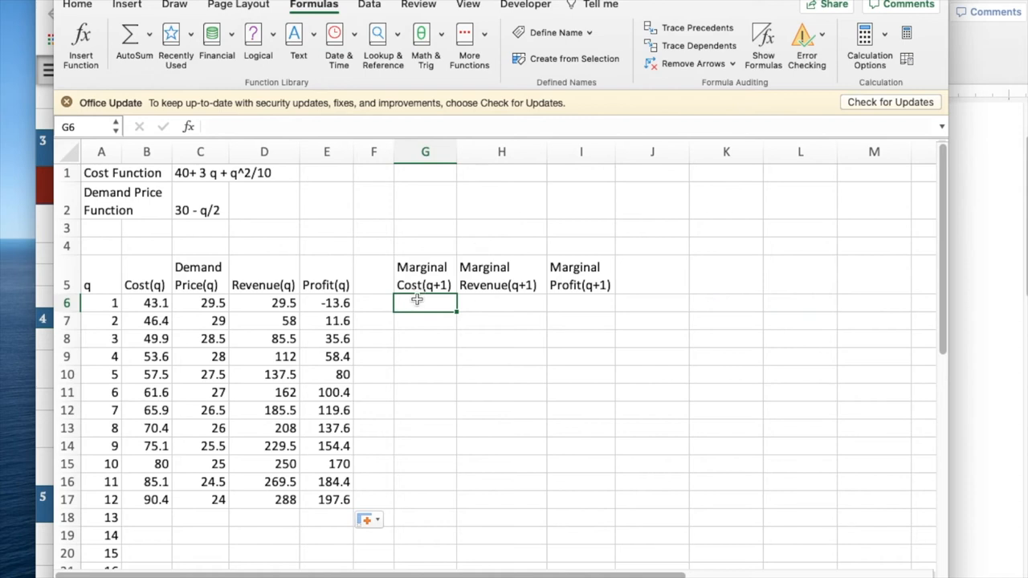
Enter marginal cost =B7-B6 in G6 and marginal revenue =D7-D6 in H6
text(=)
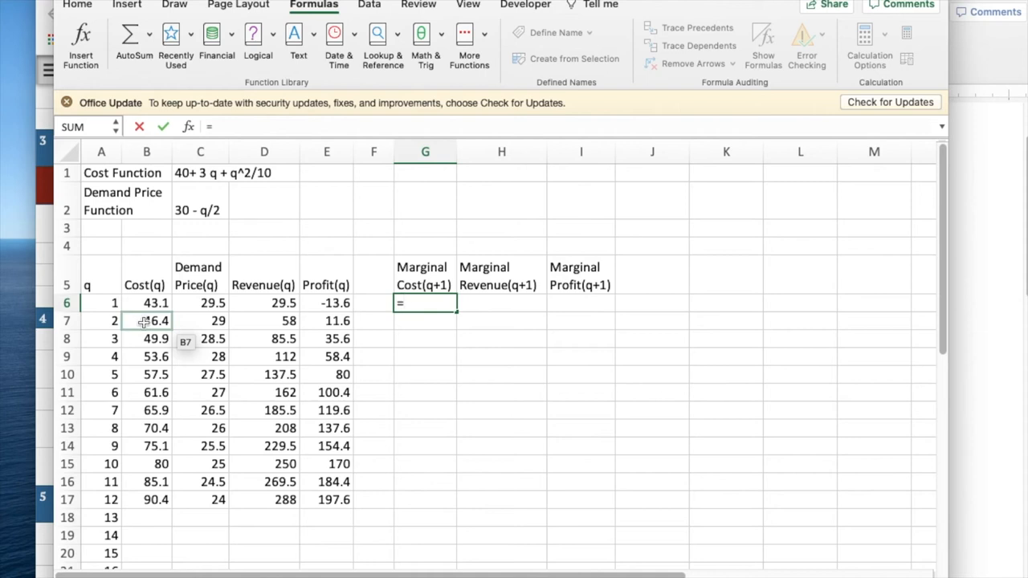
click(146, 321)
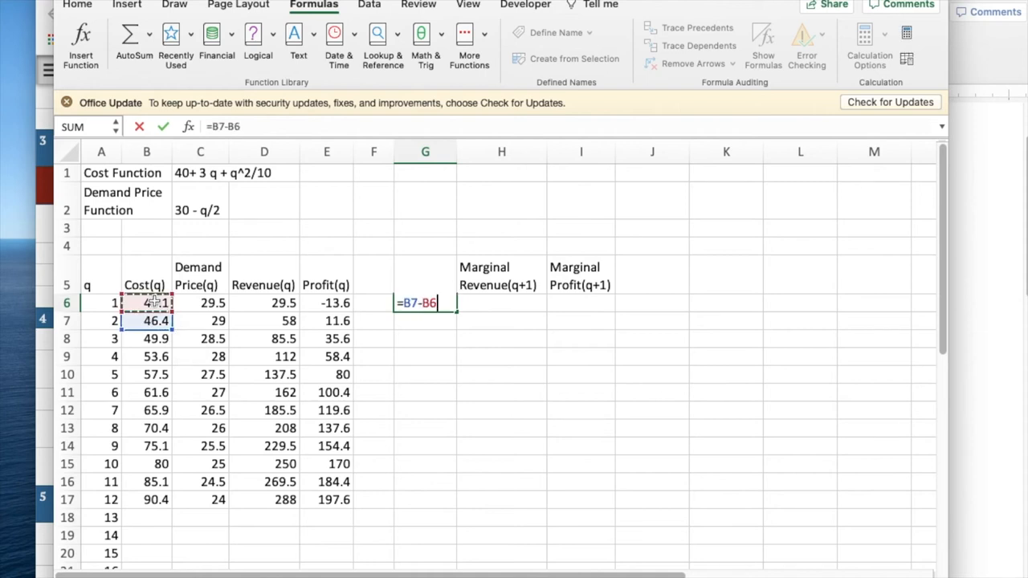
key(Return)
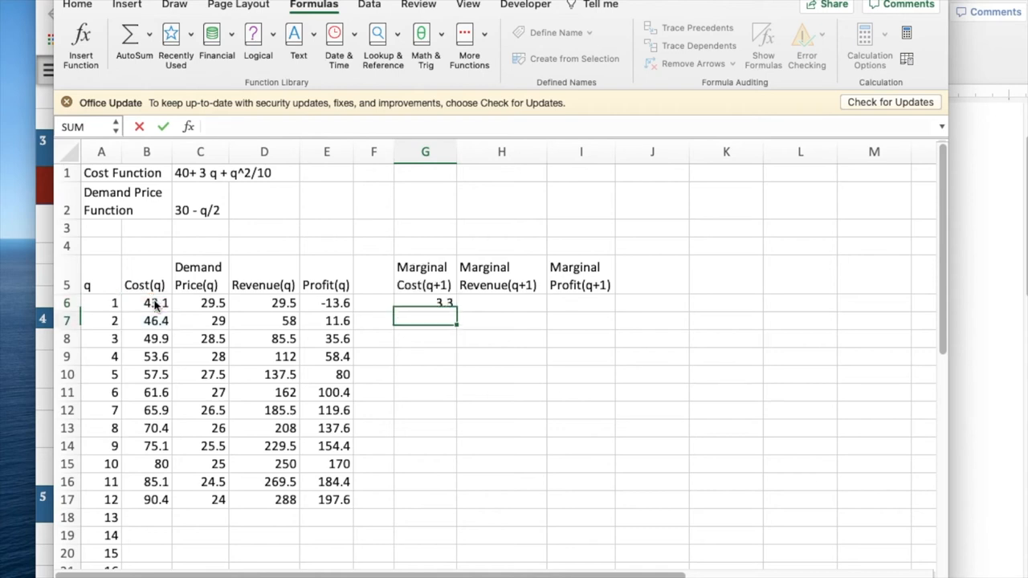
click(501, 303)
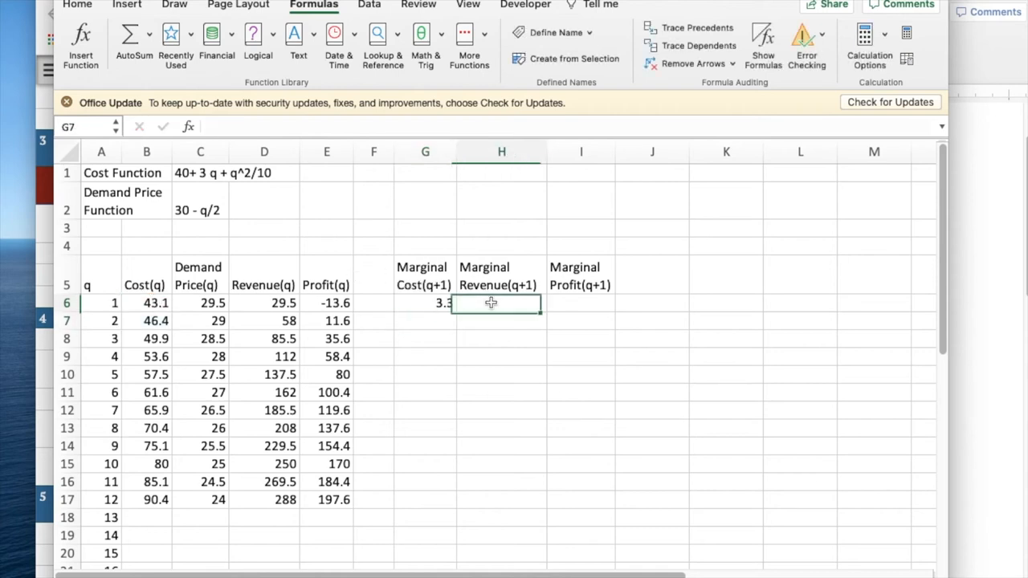
text(=)
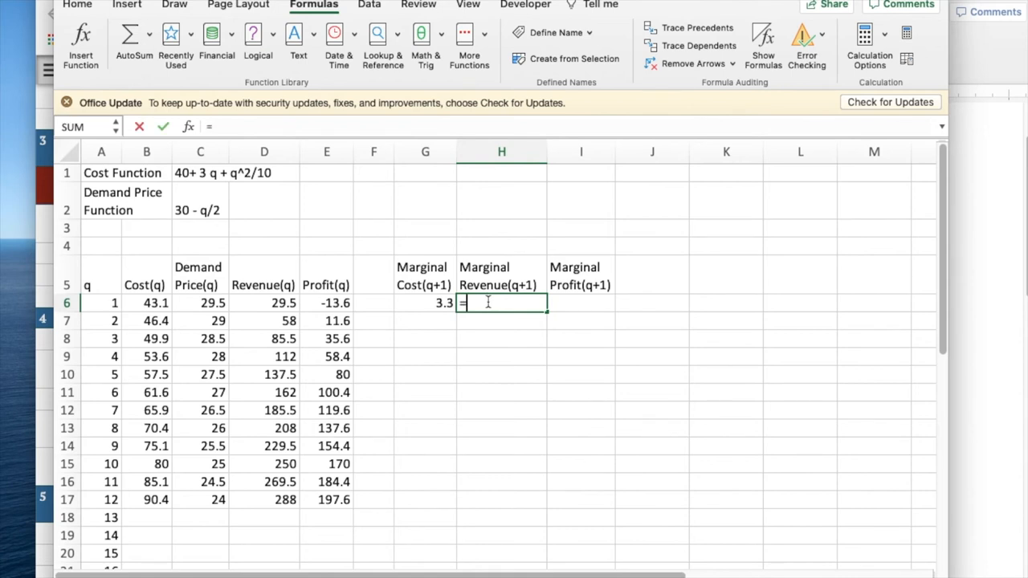
mouse_move(260, 315)
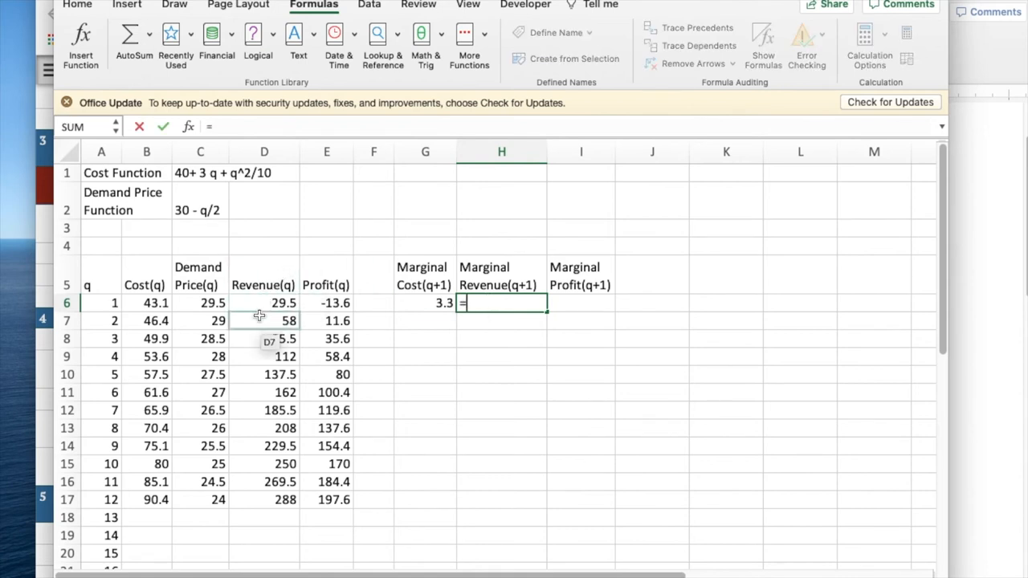
click(264, 320)
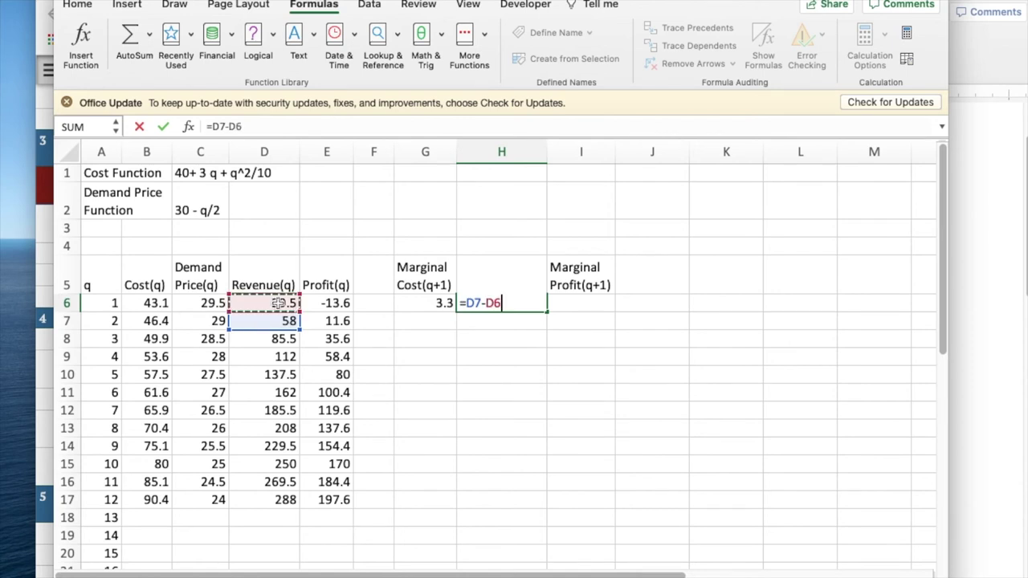
key(Return)
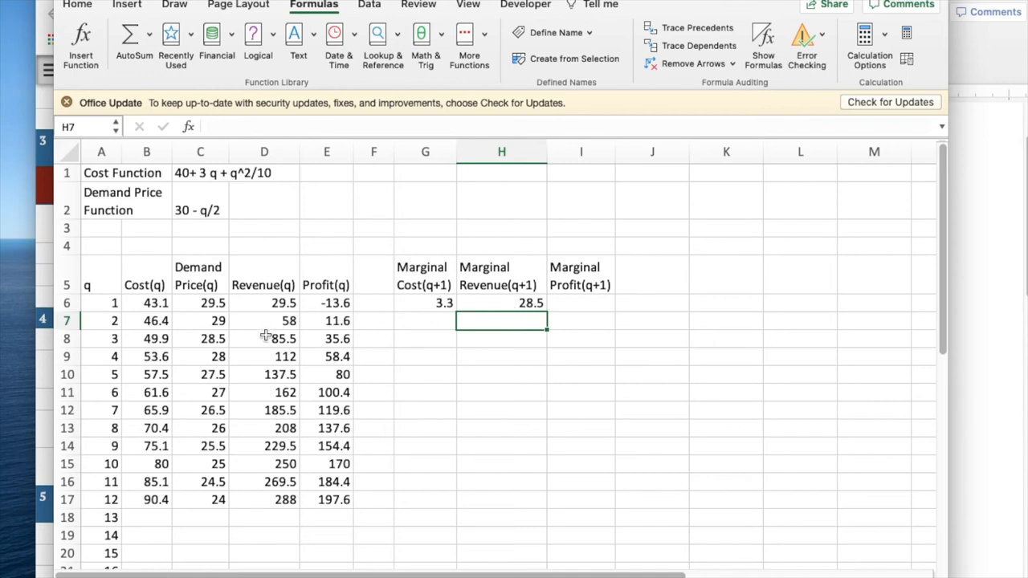
mouse_move(277, 312)
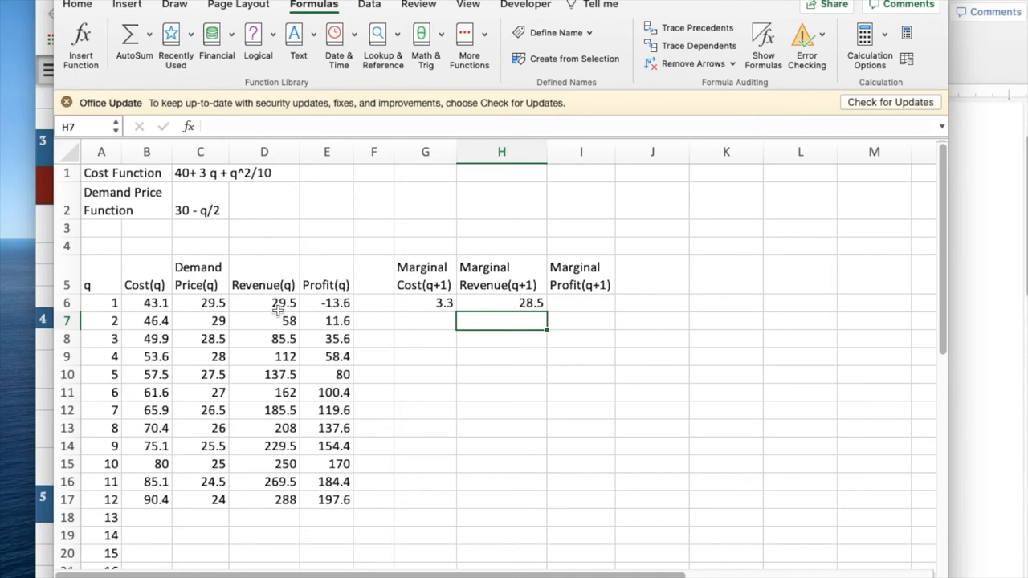
mouse_move(580, 302)
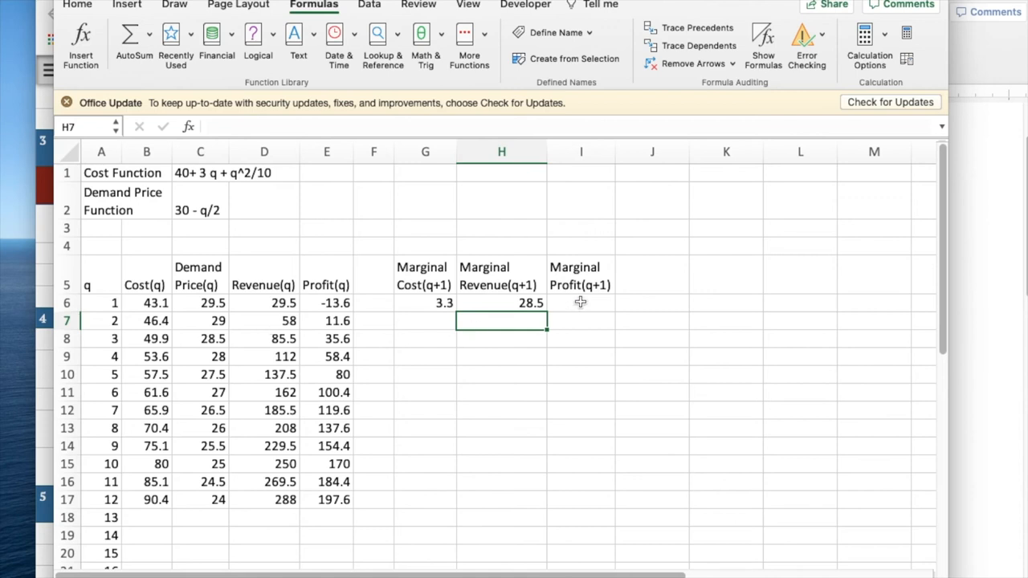
Enter marginal profit =E7-E6 in I6 and fill G6:I6 down to row 17
click(580, 302)
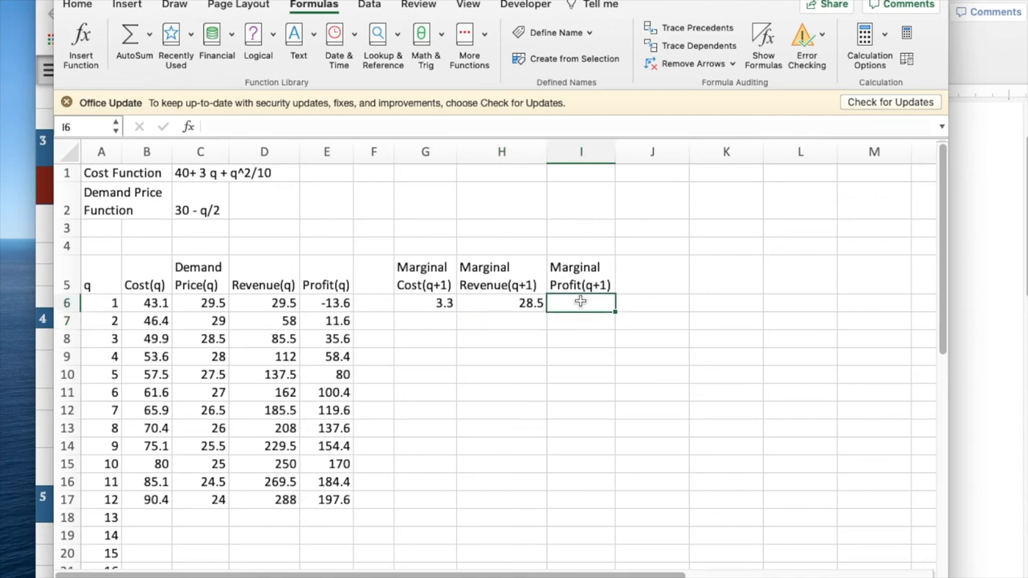
text(=E7-)
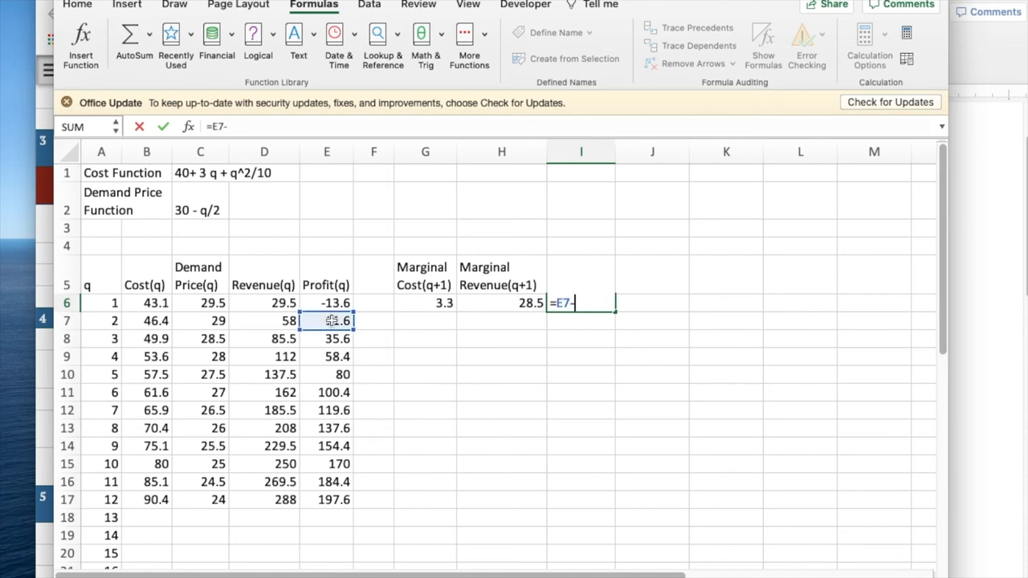
click(326, 303)
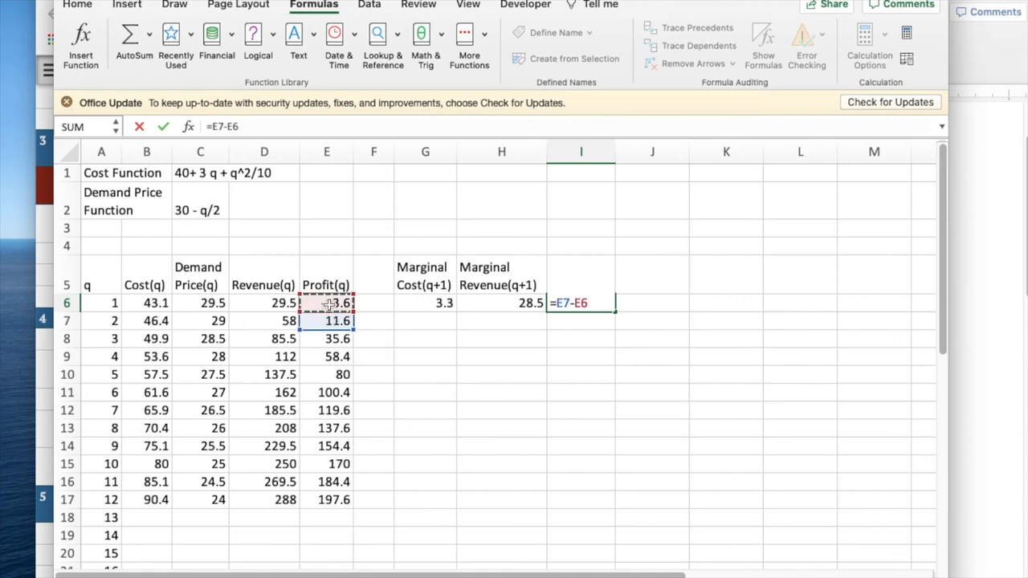
key(Return)
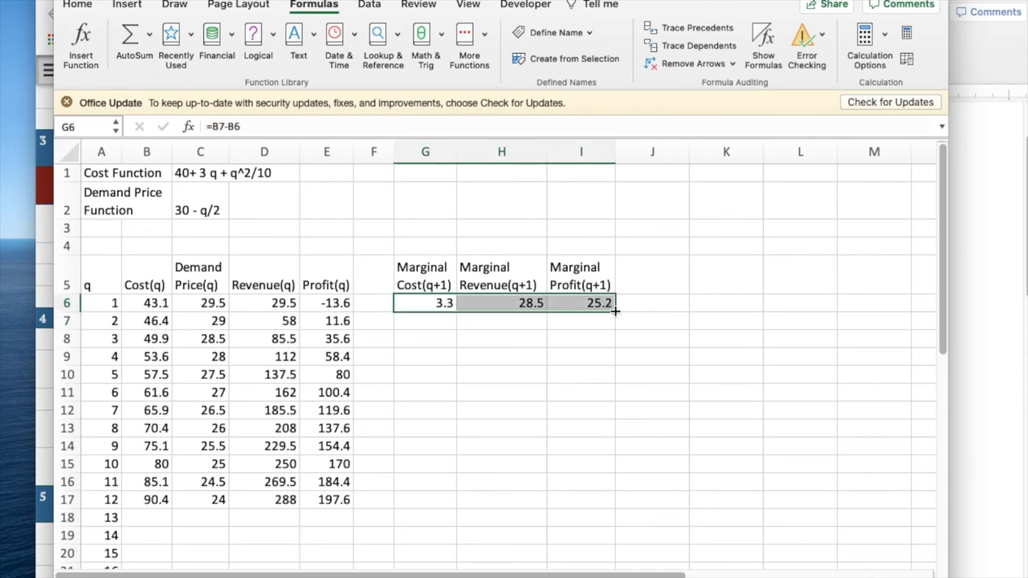
drag(614, 309, 615, 500)
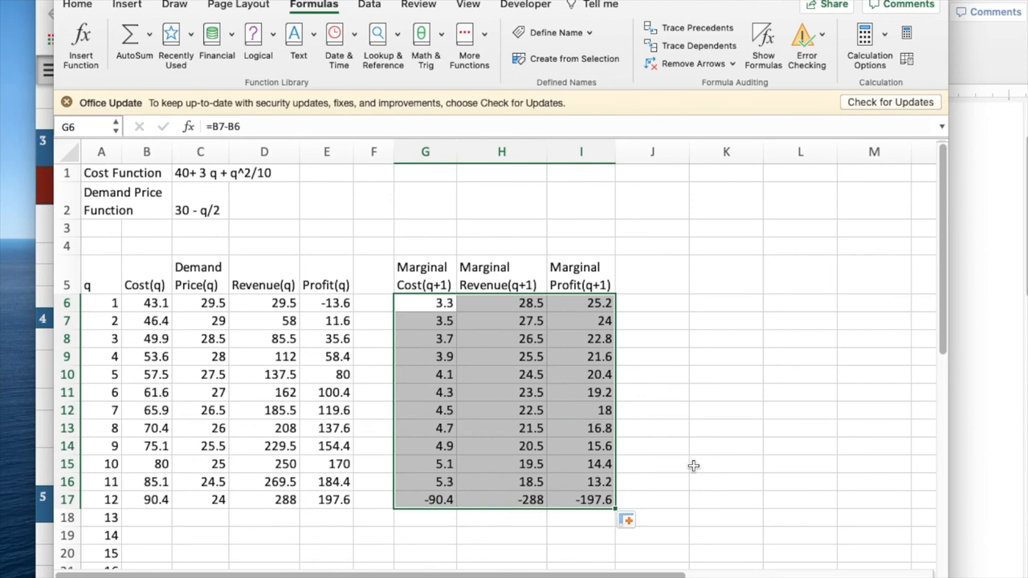
scroll(down, 3)
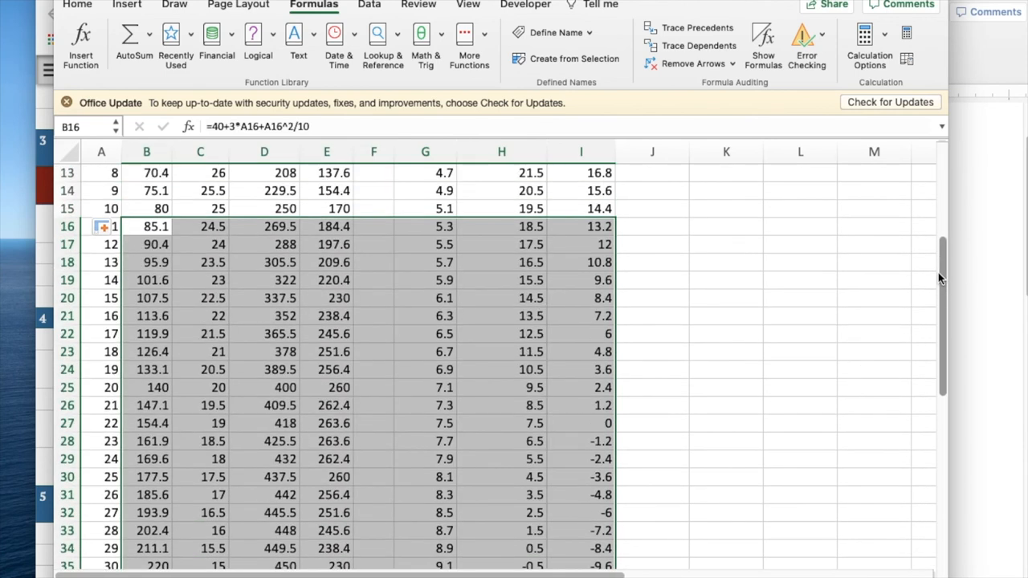
Scroll through the table to check the marginal cost, revenue and profit values
scroll(up, 3)
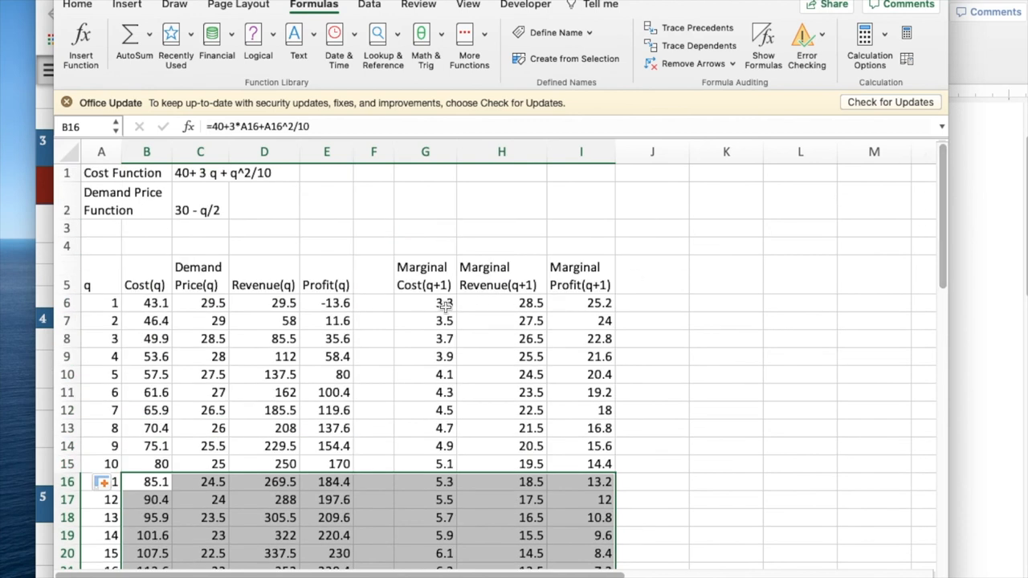
mouse_move(424, 324)
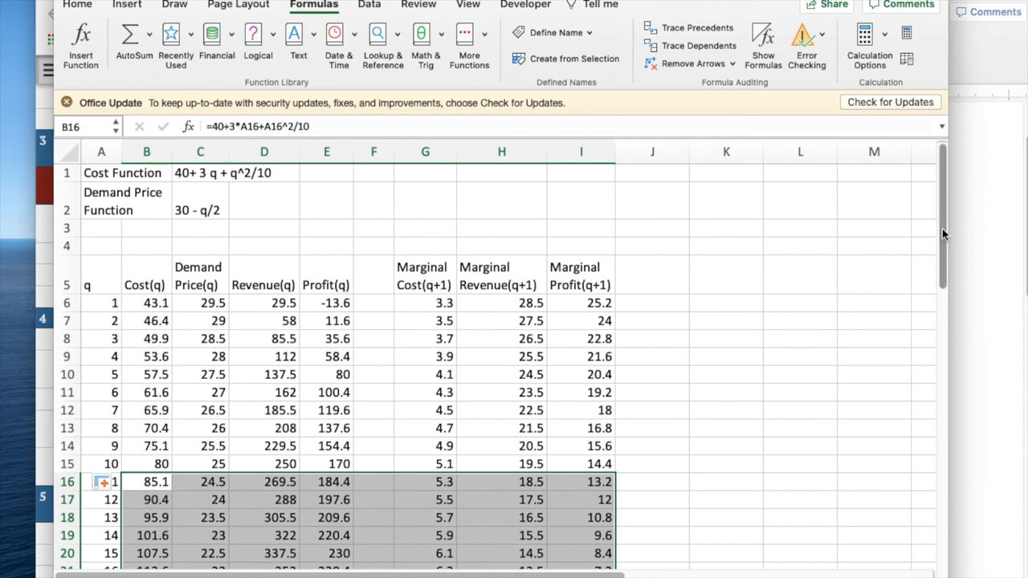
scroll(down, 3)
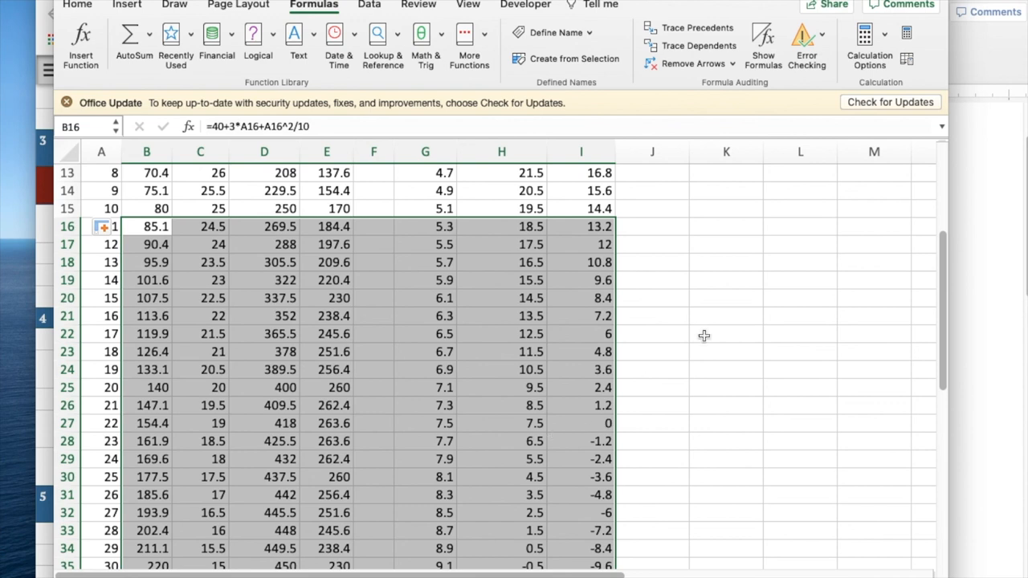
scroll(up, 3)
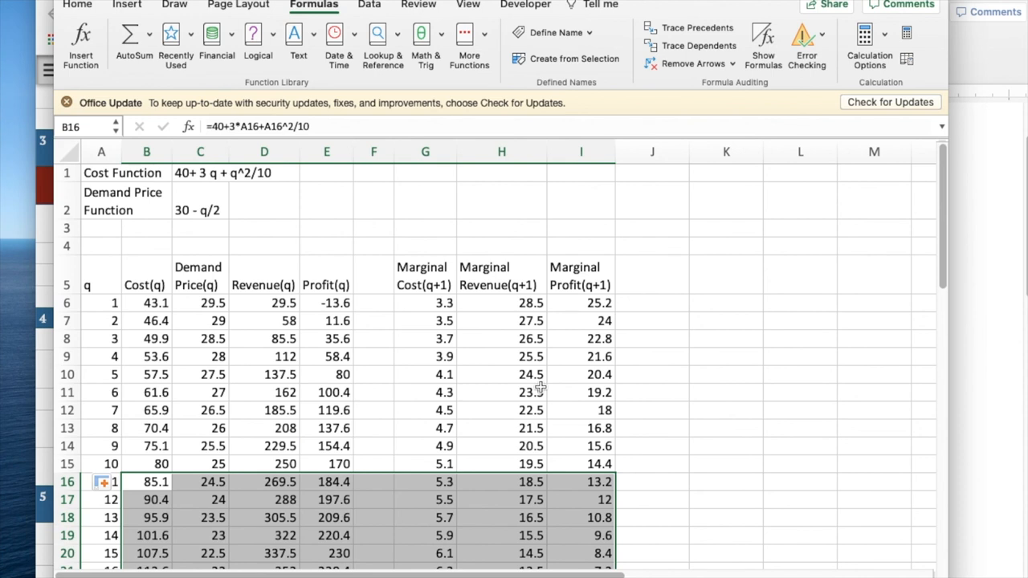
mouse_move(934, 245)
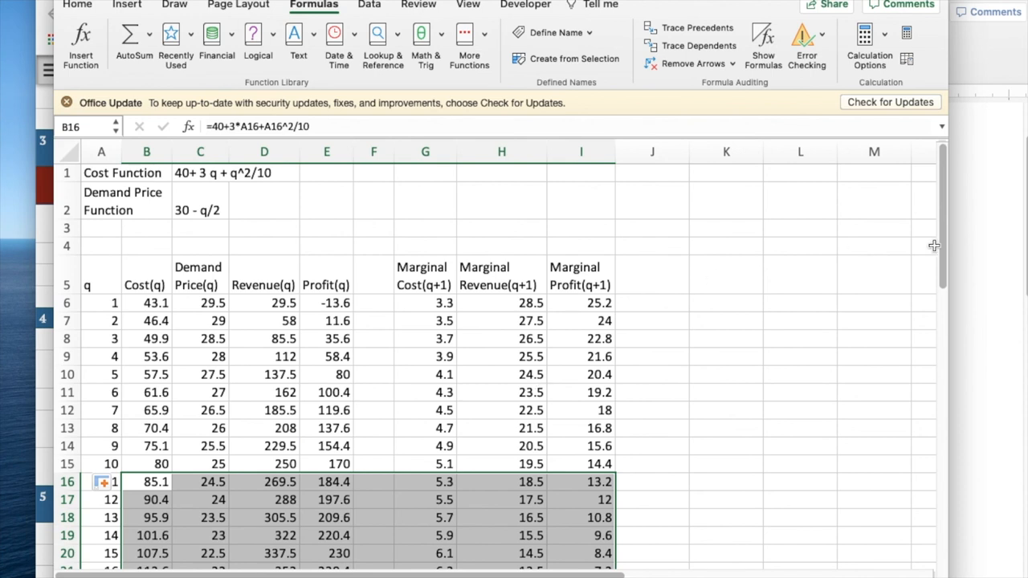